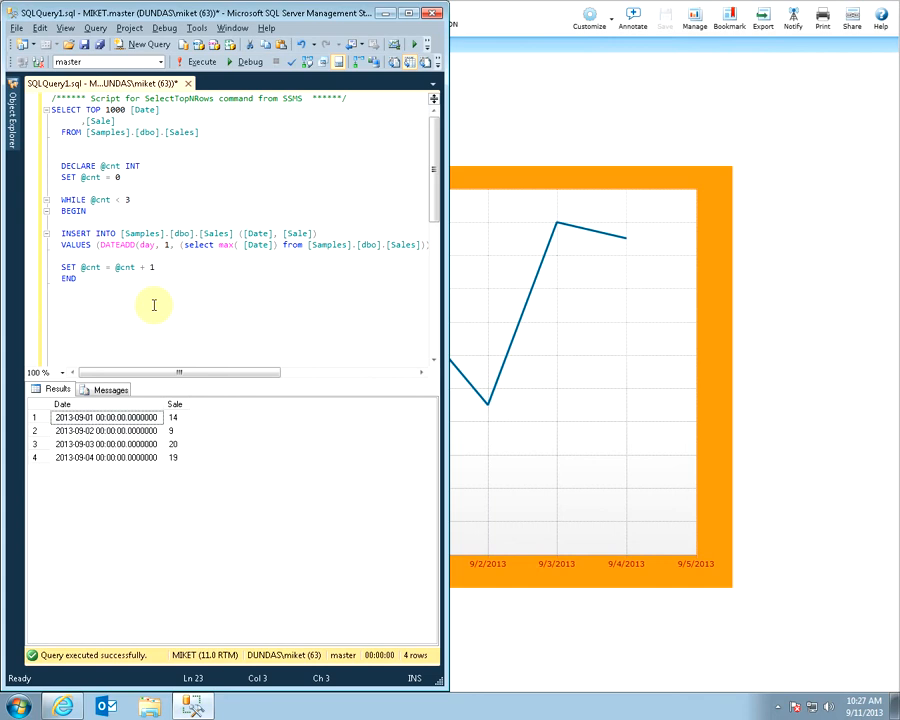
- Run the DECLARE/WHILE insert loop to add three rows to Samples.dbo.Sales
left_click(62, 345)
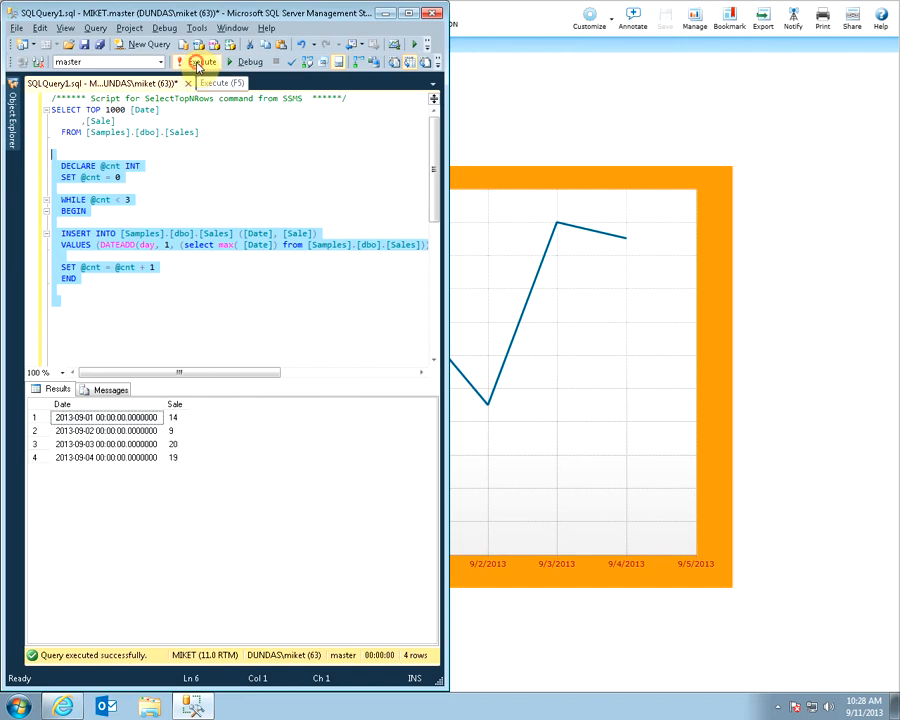
left_click(196, 61)
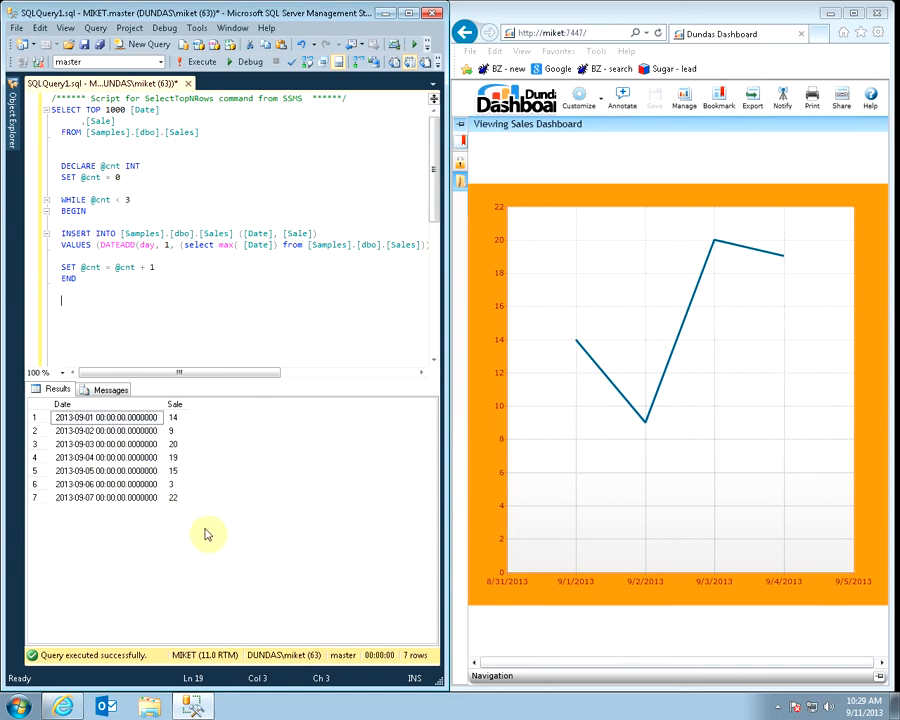
mouse_move(686, 278)
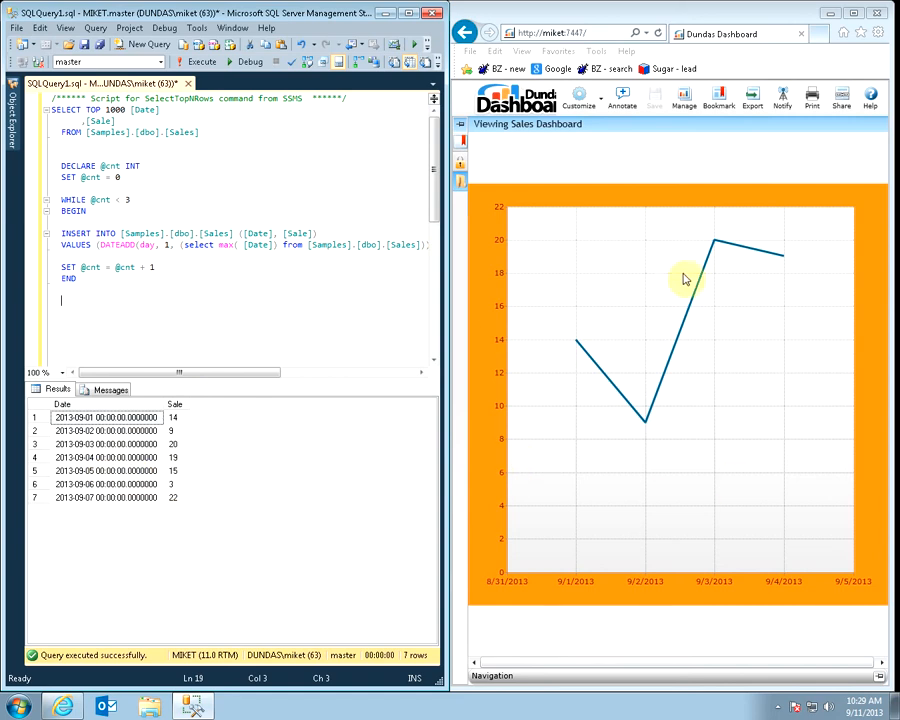
mouse_move(398, 537)
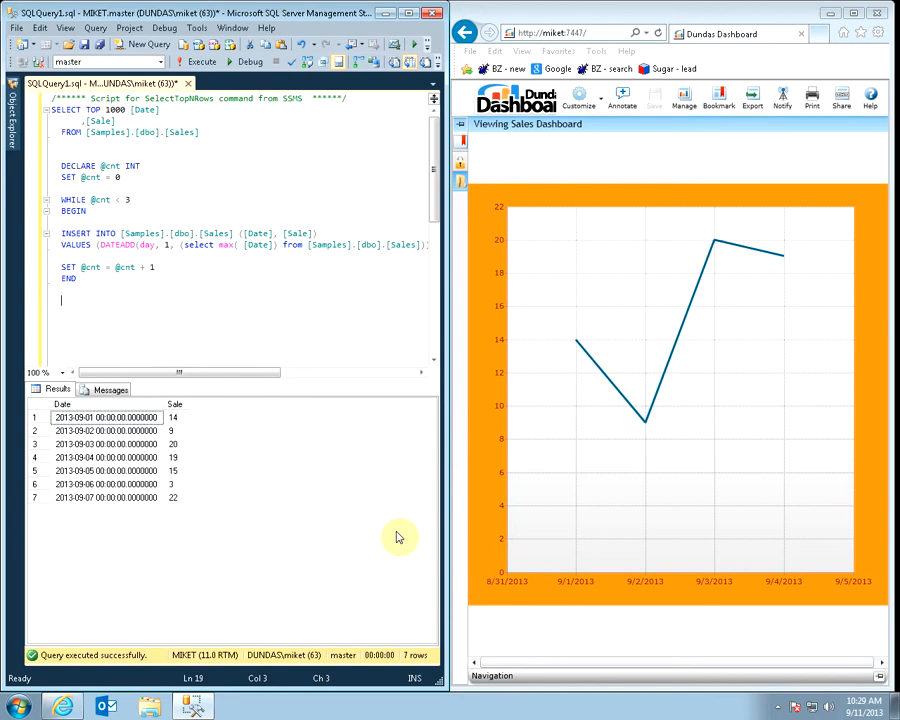
- Reload the dashboard so the chart plots sales through 9/7/2013
left_click(460, 124)
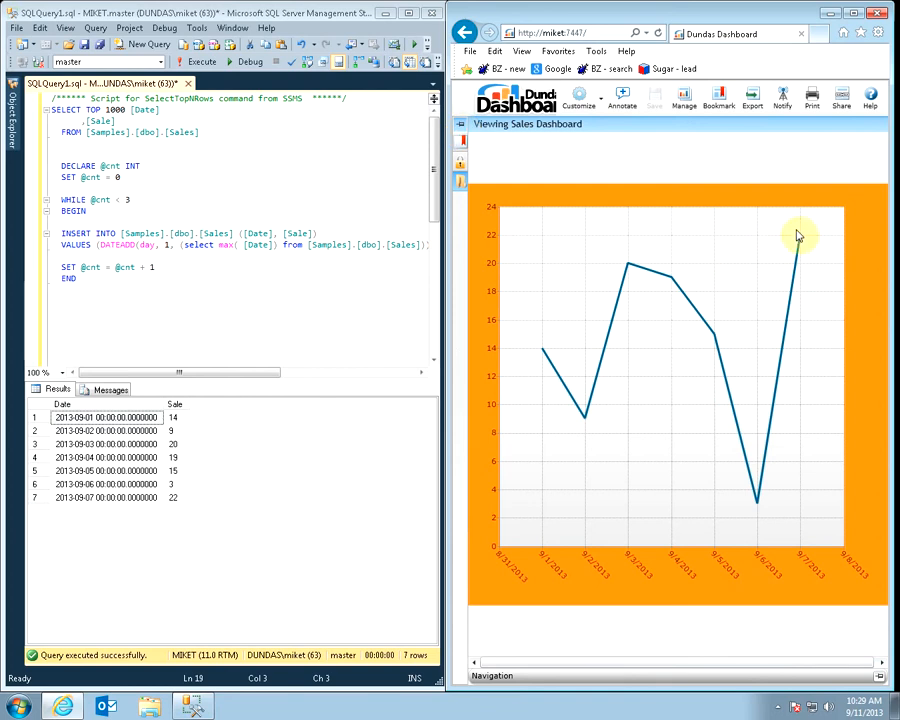
mouse_move(723, 379)
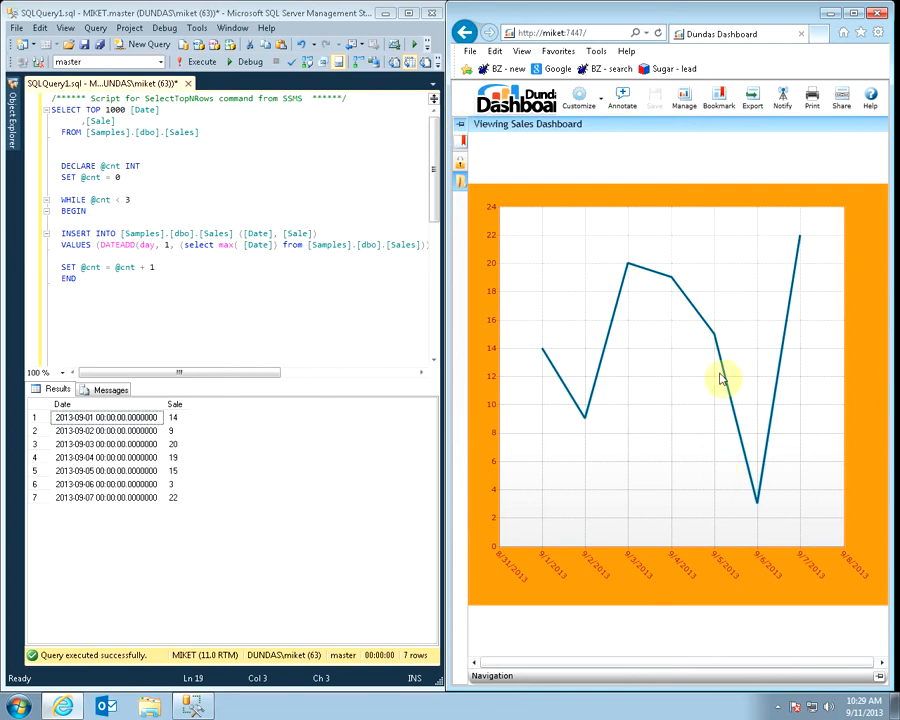
mouse_move(720, 175)
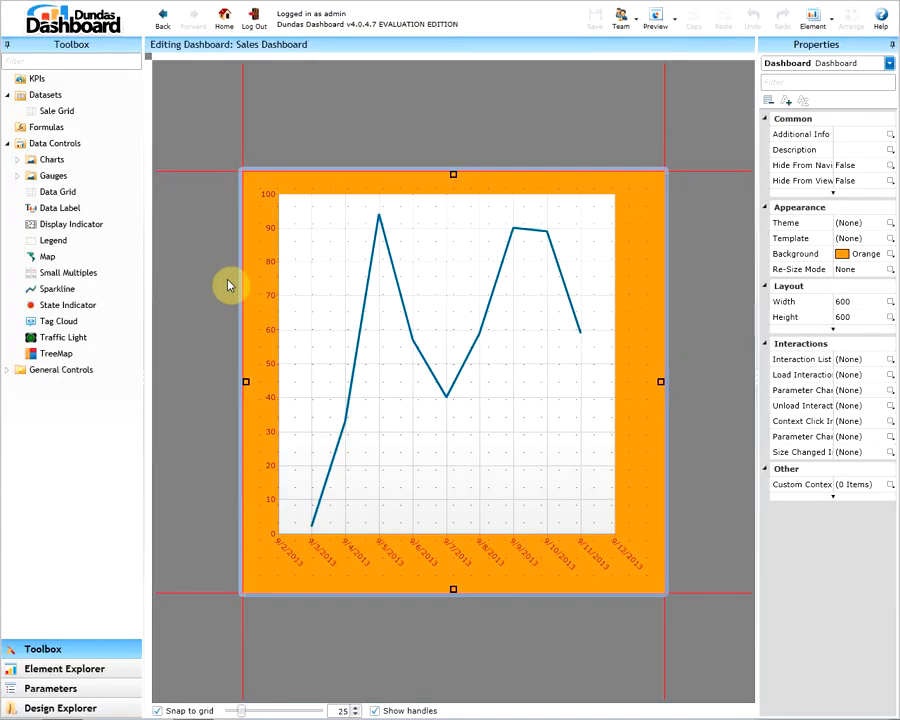
mouse_move(290, 277)
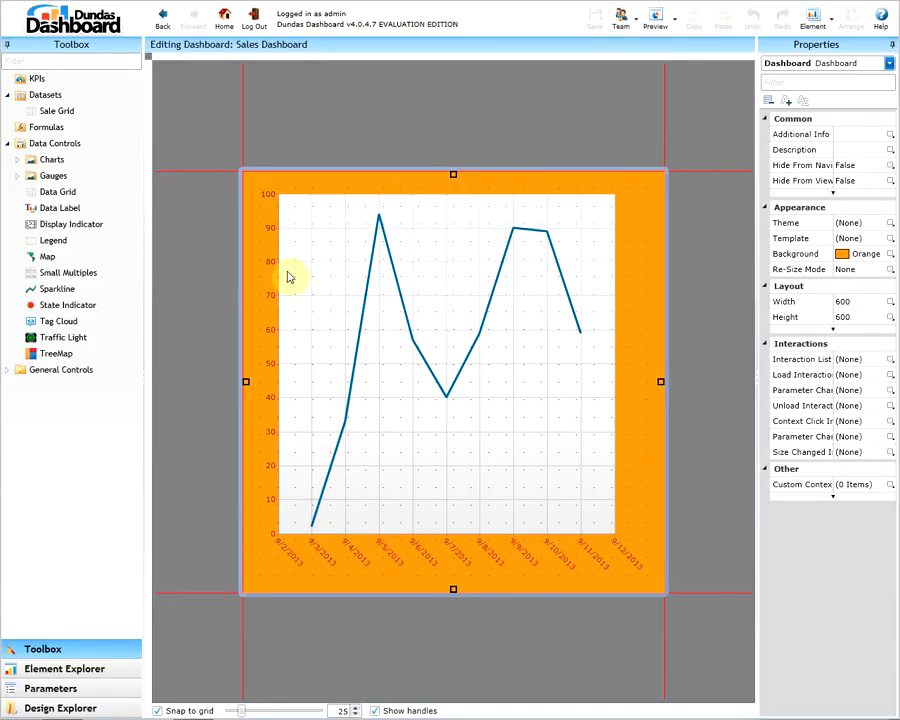
- Open the line chart's data settings showing the [dbo].[Sales] source
right_click(453, 290)
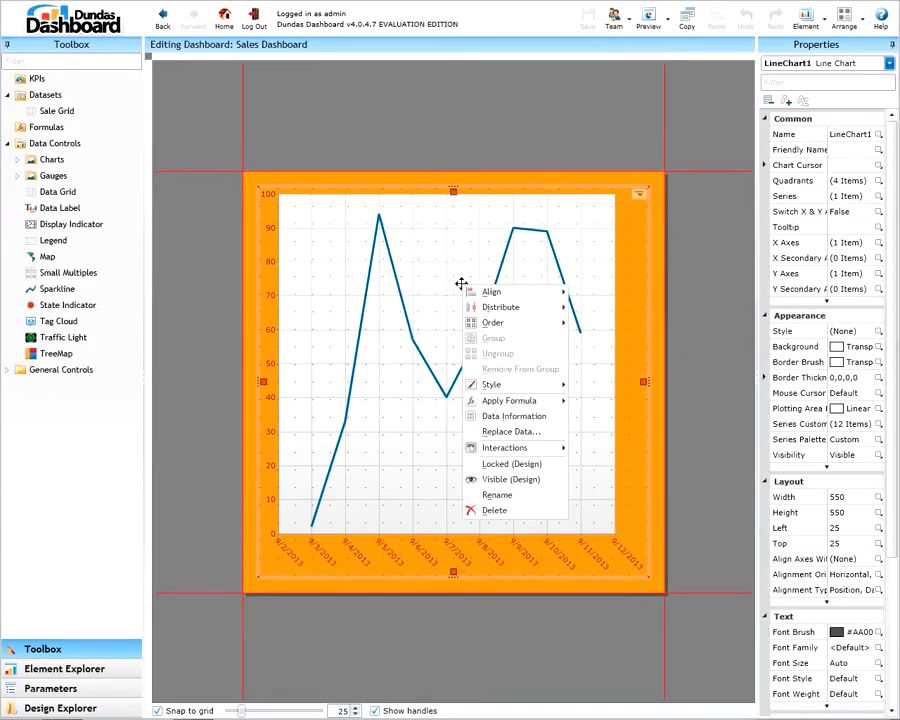
left_click(565, 422)
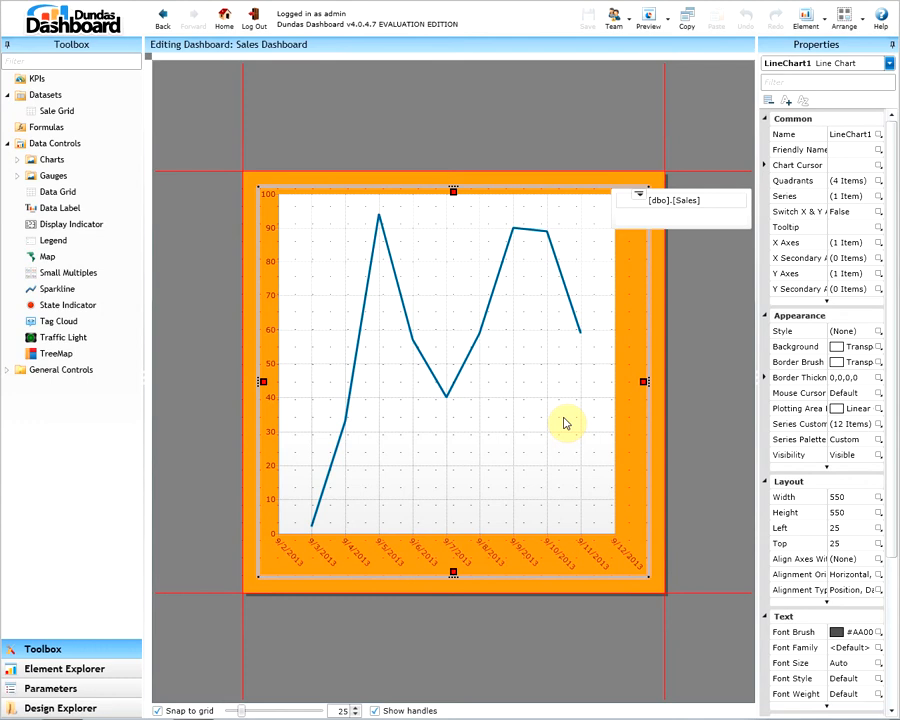
mouse_move(623, 200)
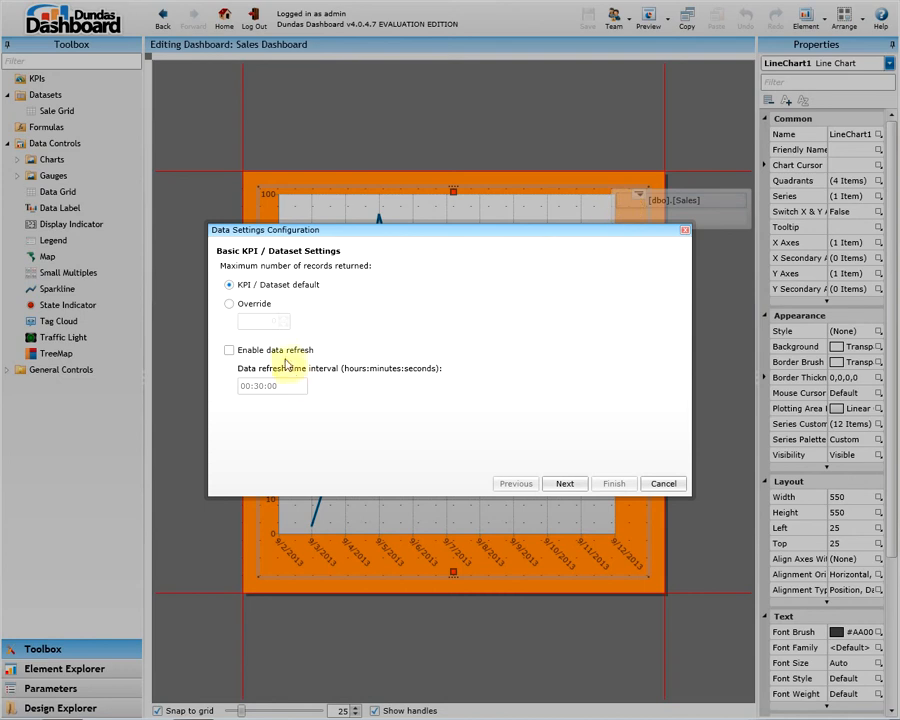
- Enable data refresh at a 00:00:03 interval, finish the wizard, and save the dashboard
left_click(229, 350)
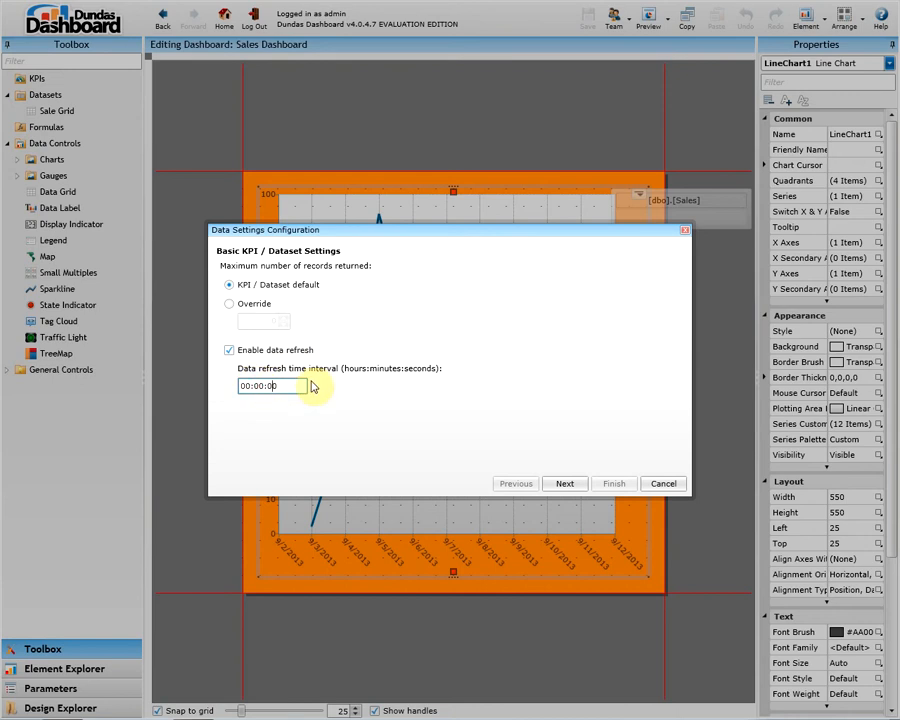
type("3")
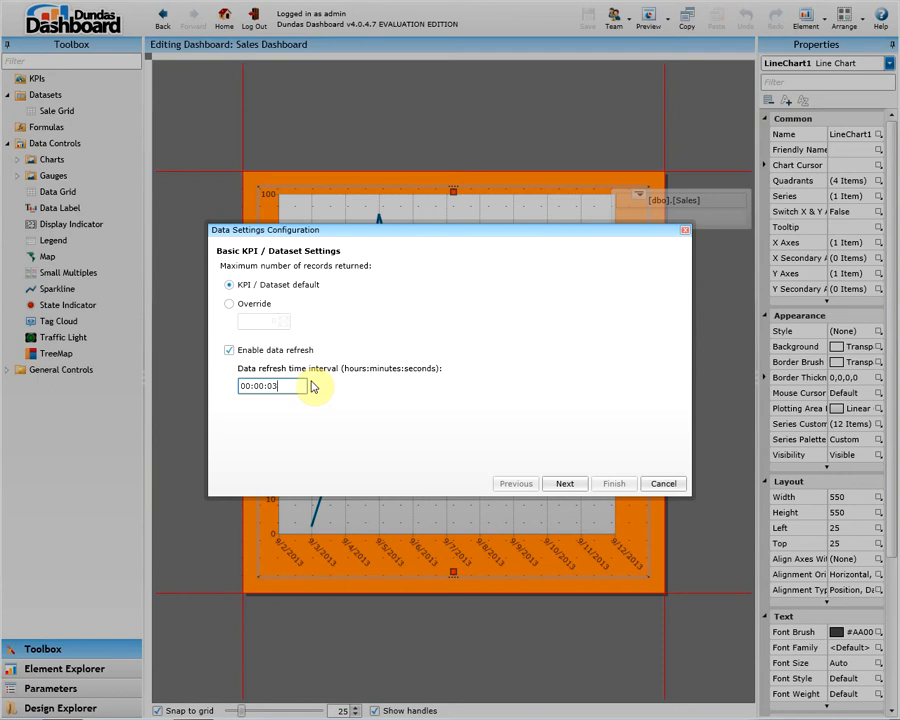
left_click(564, 483)
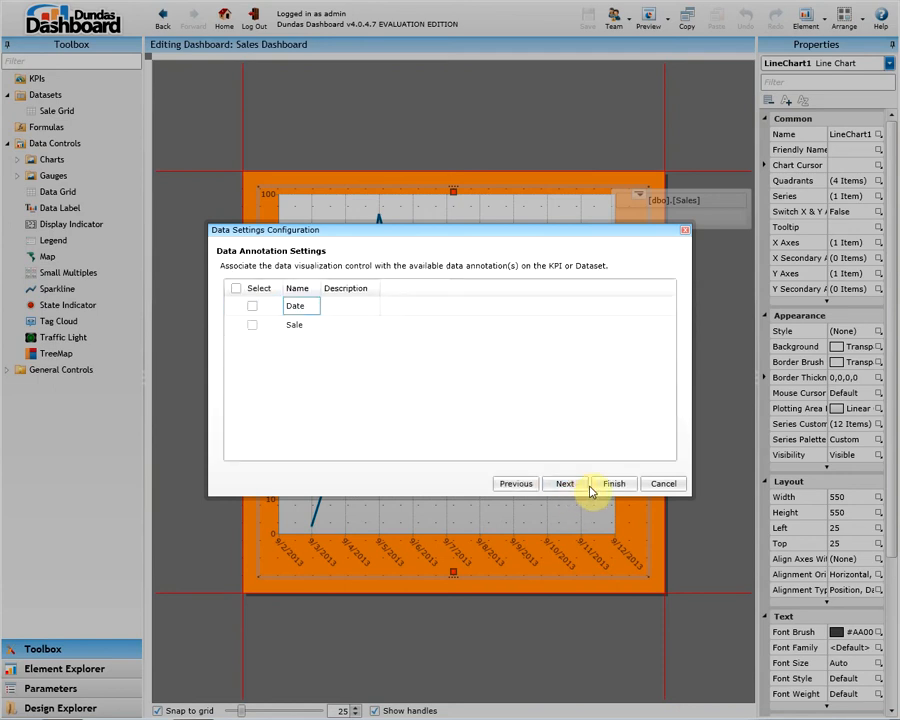
left_click(614, 483)
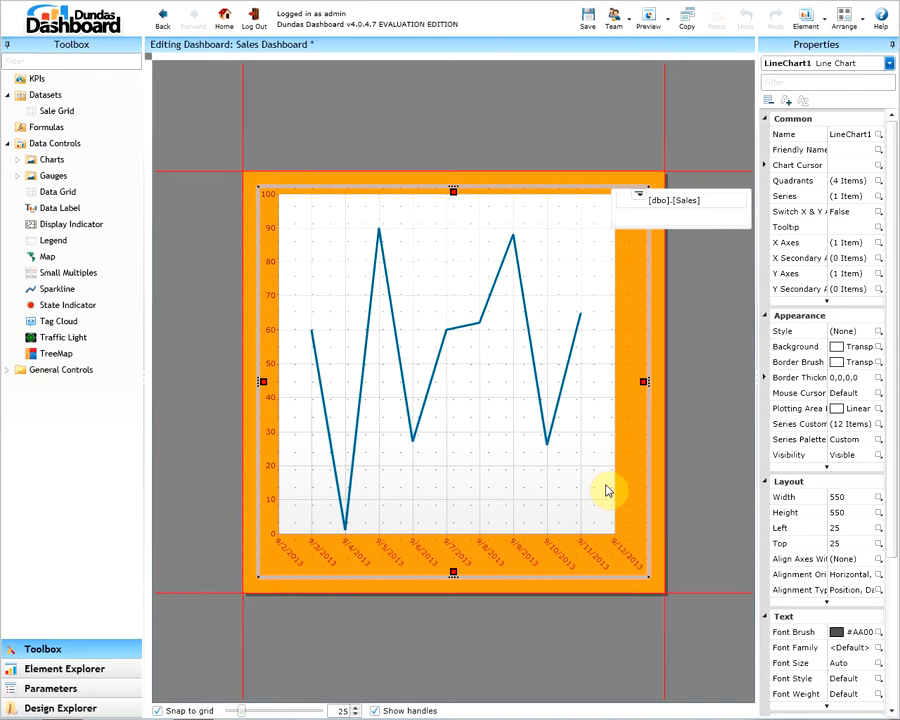
mouse_move(564, 26)
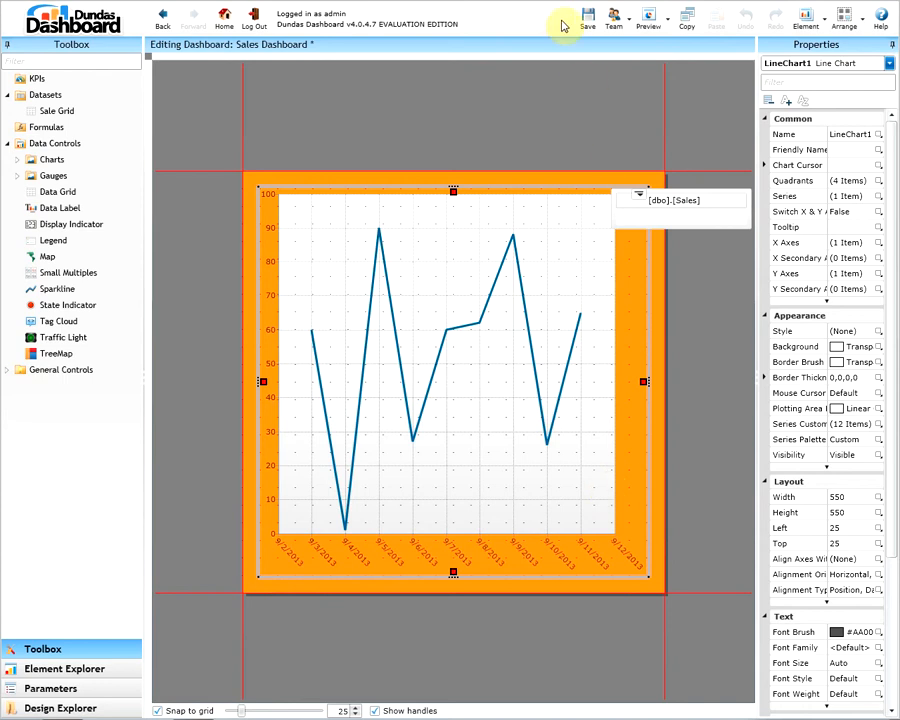
left_click(613, 17)
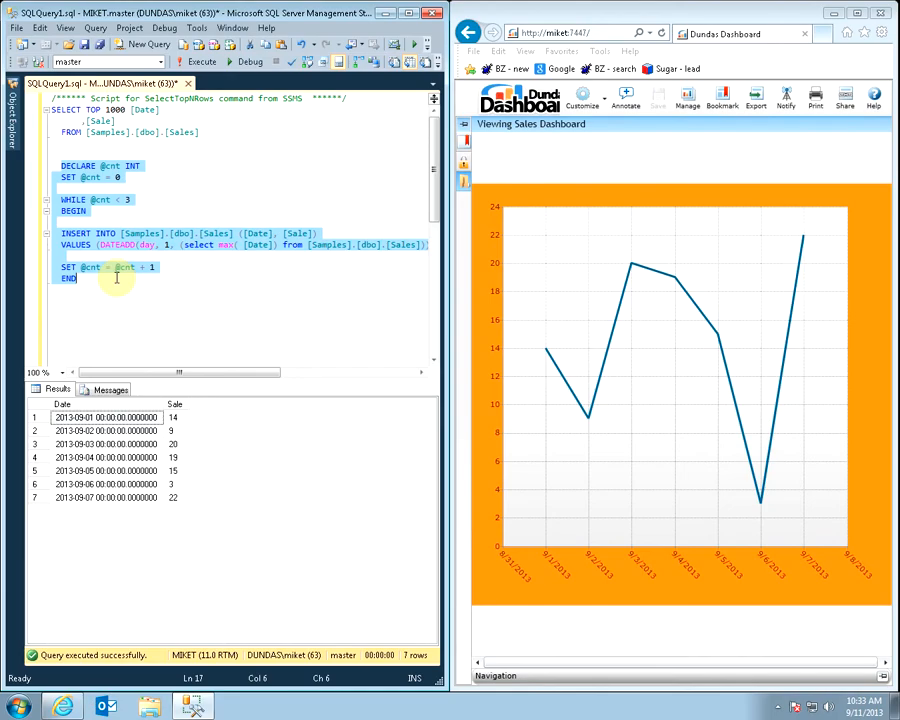
- Run the insert loop twice more so the live chart extends past 9/15/2013
left_click(201, 61)
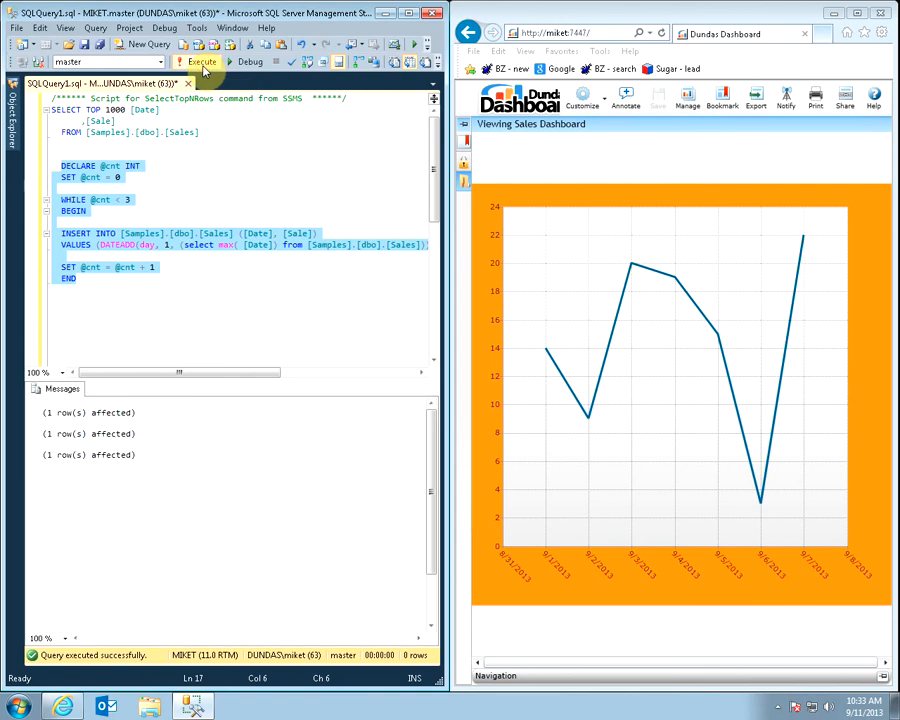
left_click(201, 61)
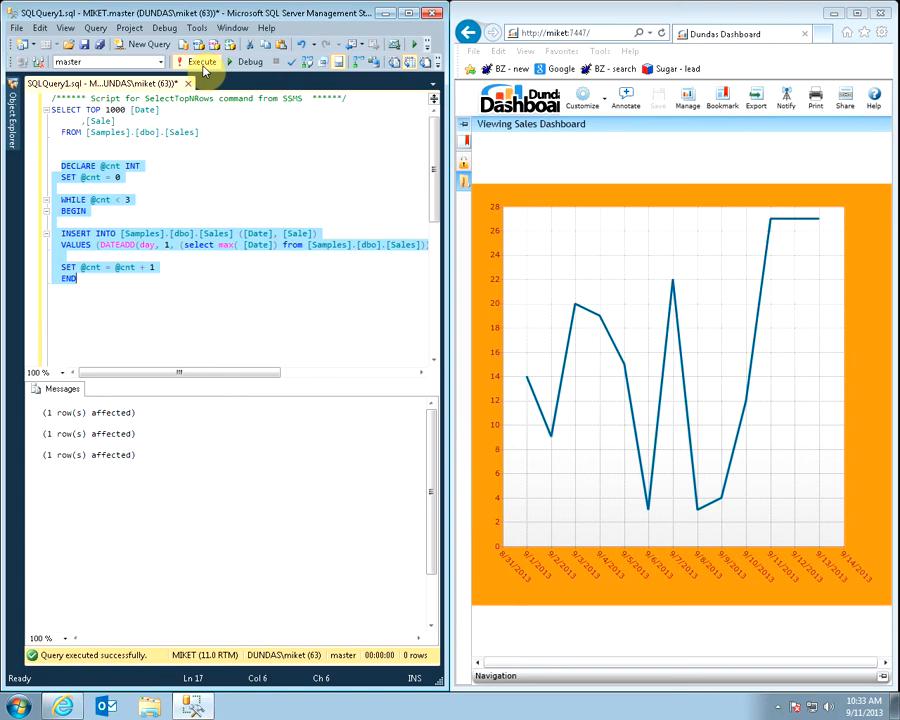
left_click(201, 62)
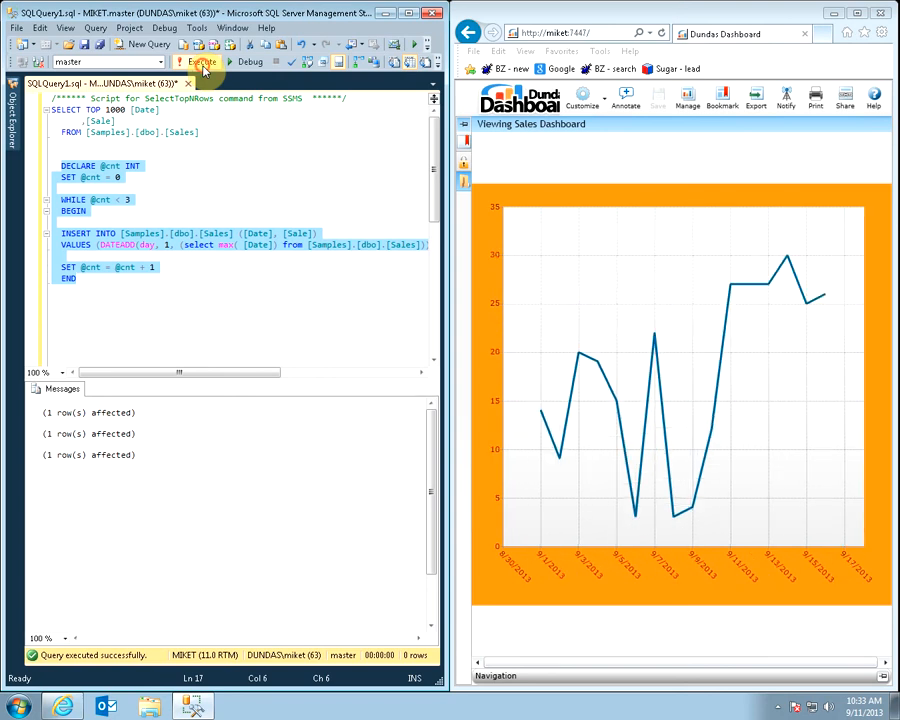